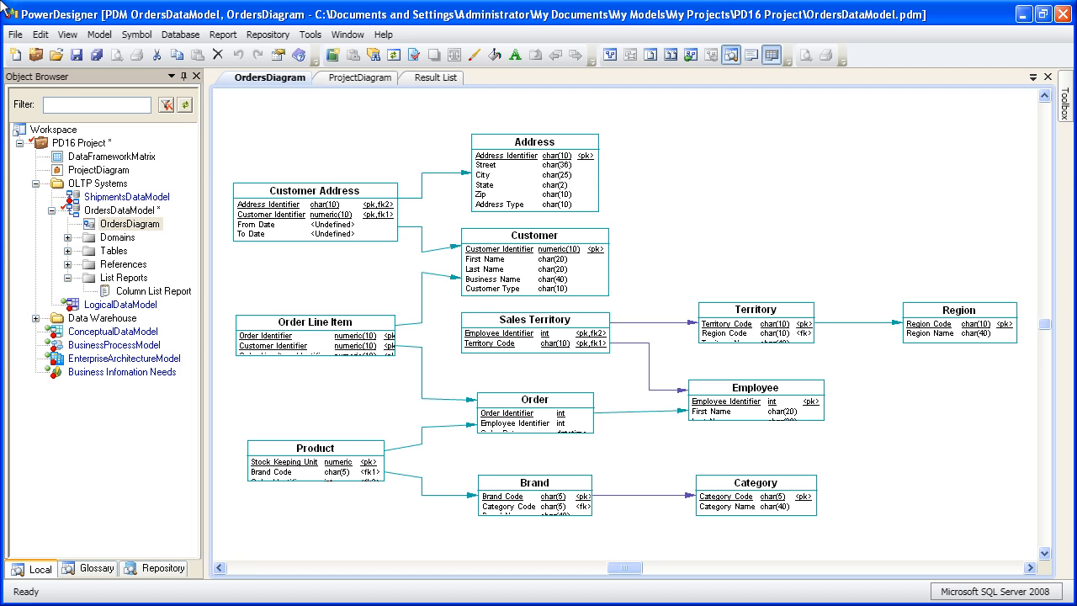
{"action": "mouse_move", "coordinate": [58, 33]}
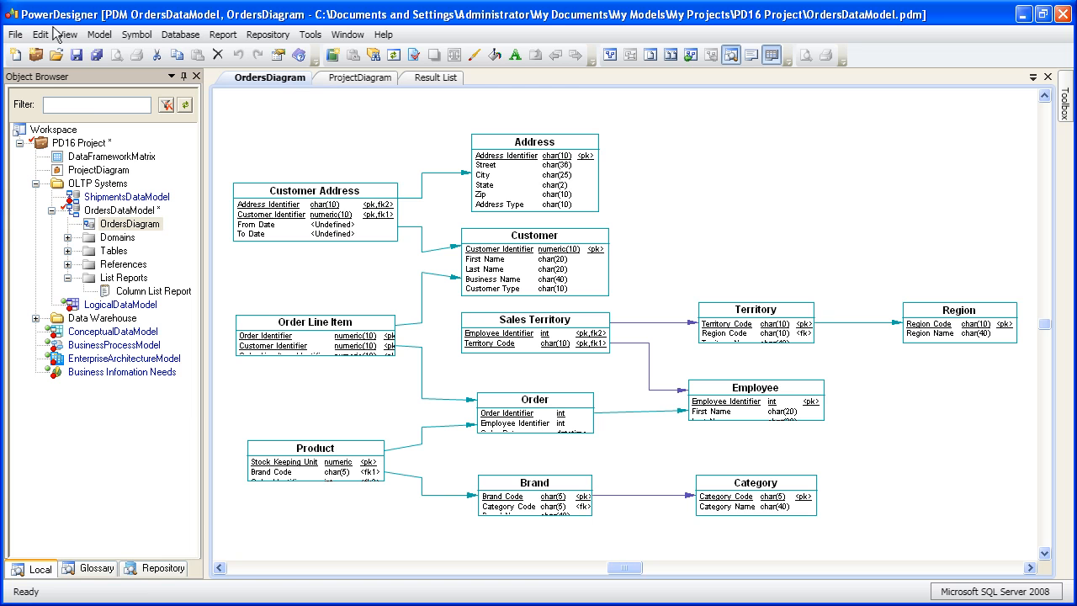
{"action": "mouse_move", "coordinate": [106, 299]}
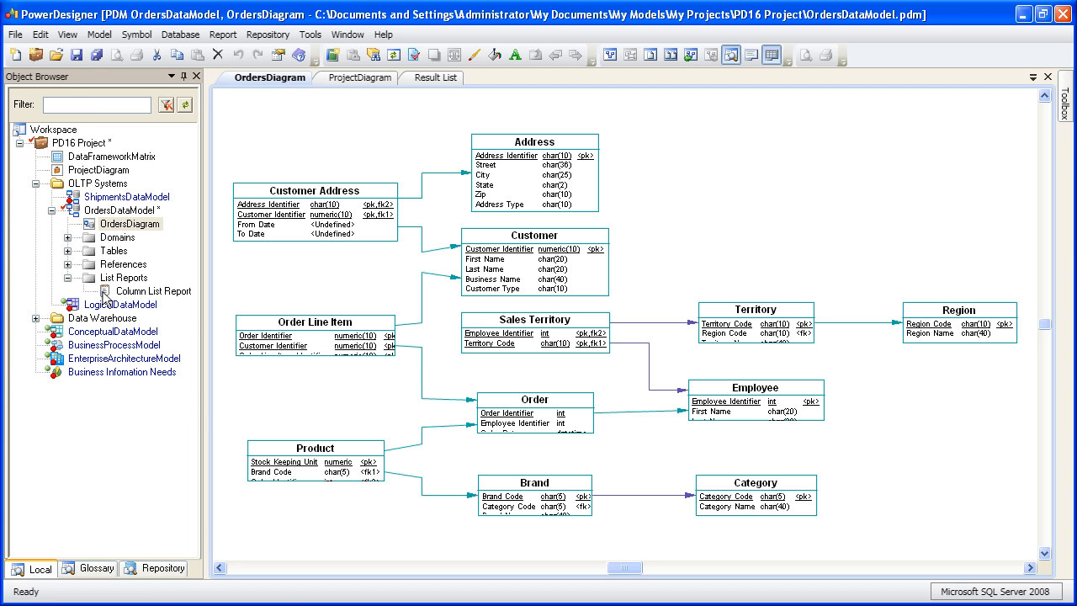
Open the Column List Report's properties from List Reports in the Object Browser
{"action": "double_click", "coordinate": [153, 290]}
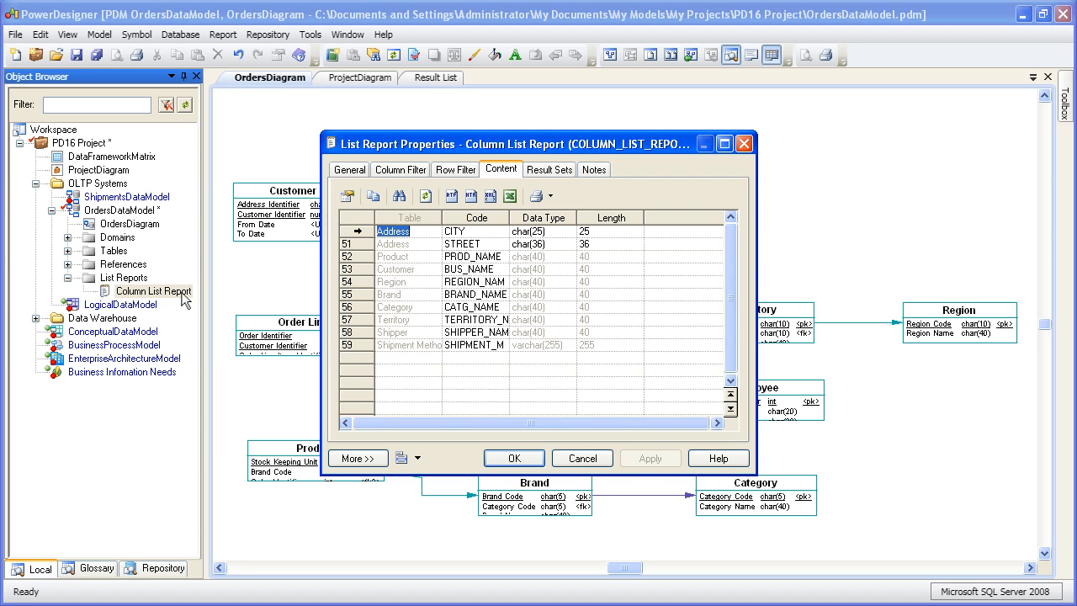
Confirm the List Report Properties dialog with OK, returning to OrdersDiagram
{"action": "left_click", "coordinate": [581, 457]}
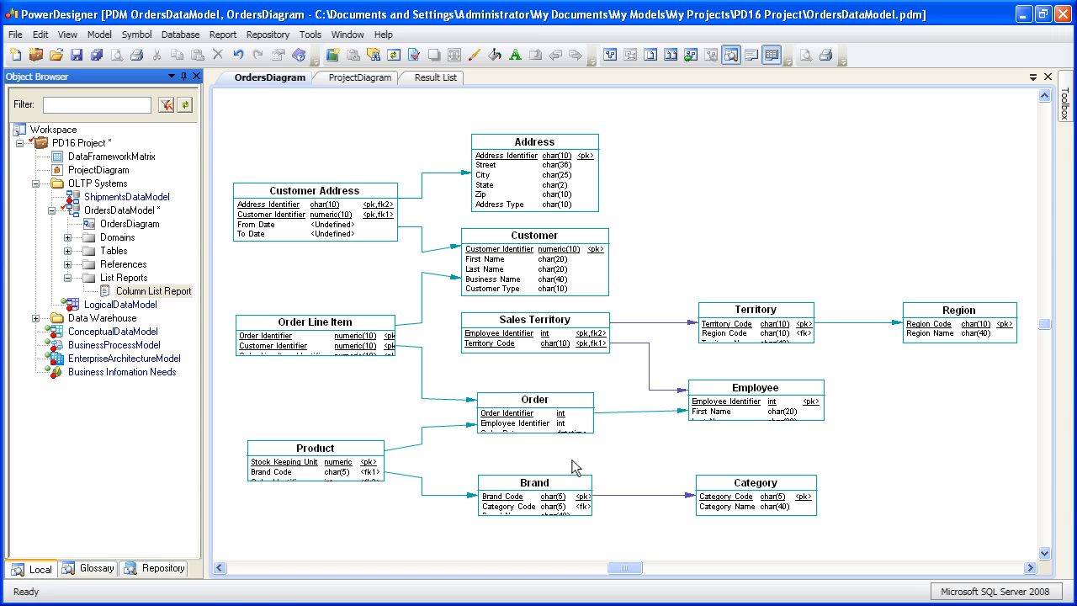
{"action": "mouse_move", "coordinate": [272, 301]}
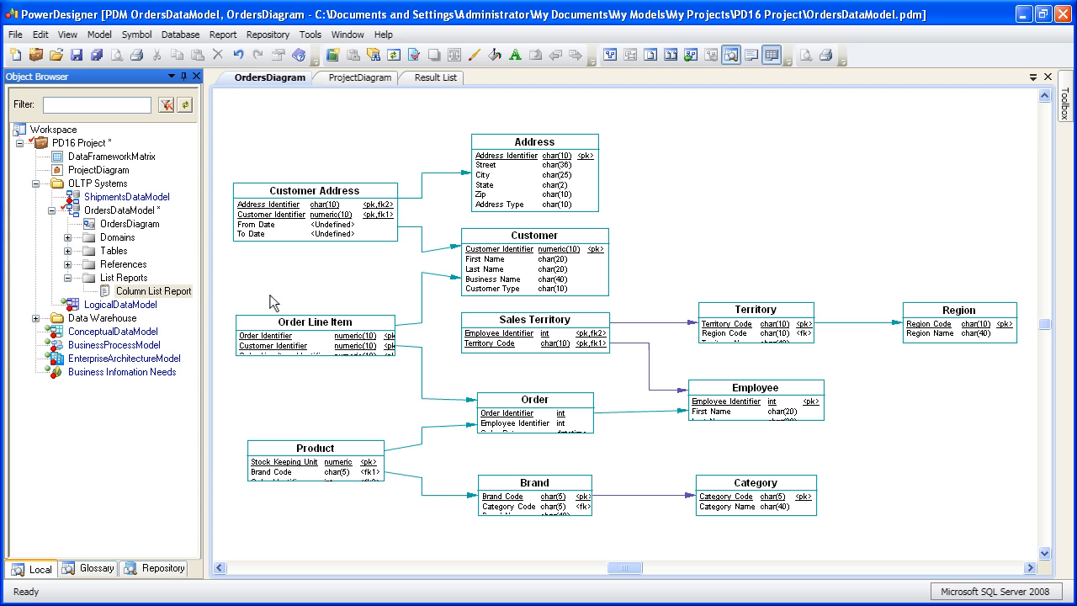
Launch the List Report Wizard from the Report menu and pick Column as the object type
{"action": "left_click", "coordinate": [222, 35]}
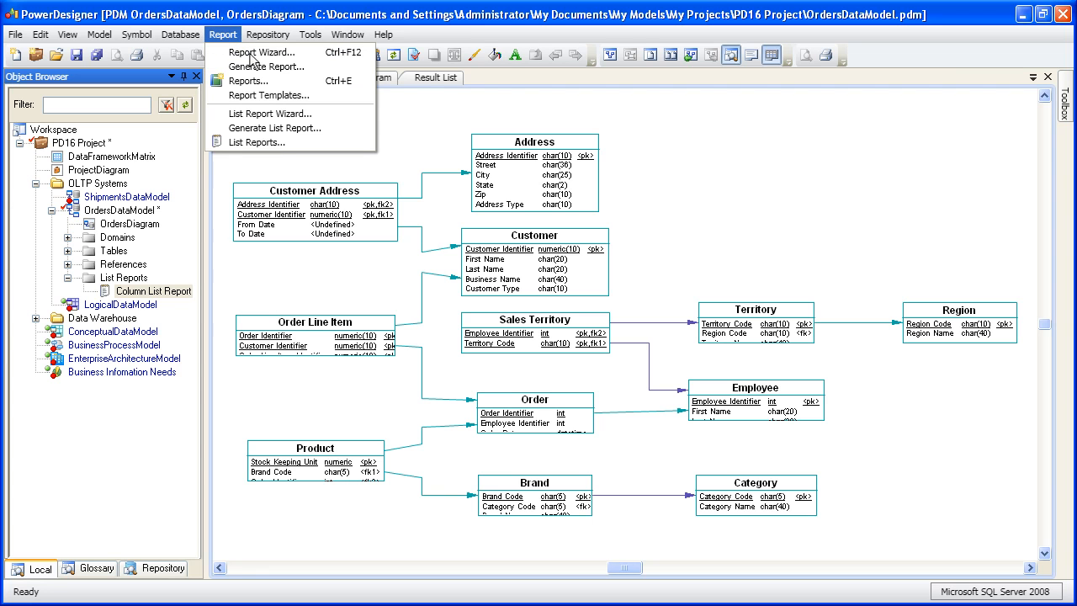
{"action": "left_click", "coordinate": [269, 112]}
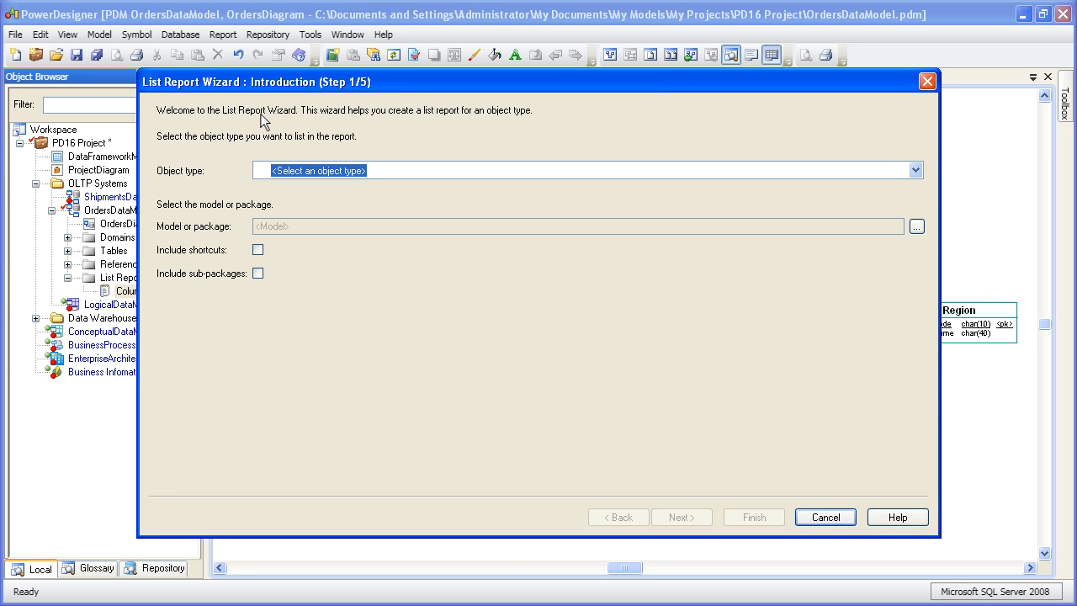
{"action": "mouse_move", "coordinate": [522, 125]}
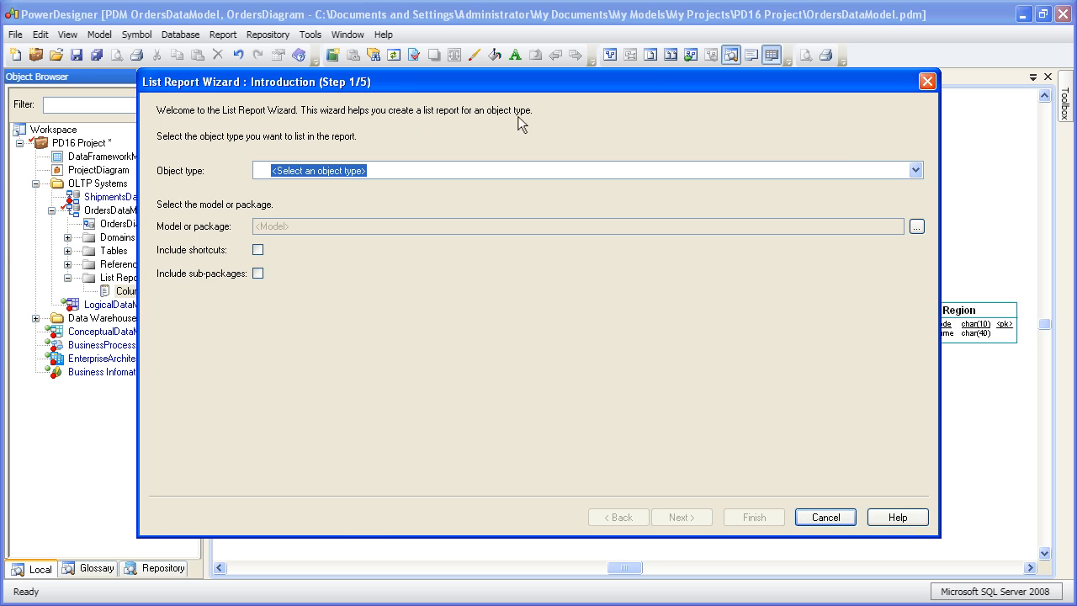
{"action": "left_click", "coordinate": [914, 169]}
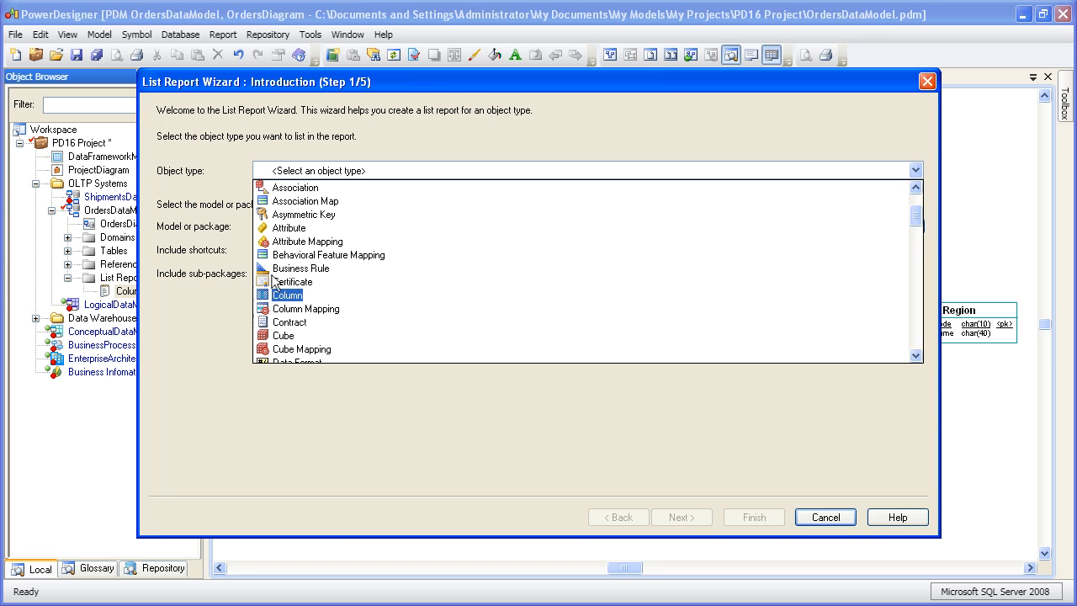
{"action": "left_click", "coordinate": [287, 294]}
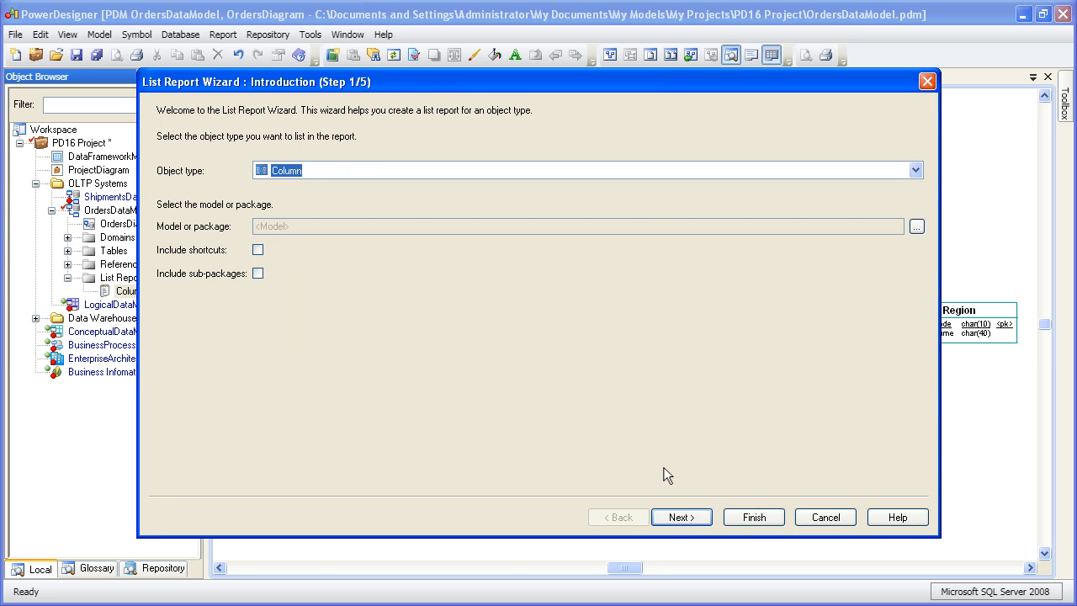
Tick Code, Data Type and Length in the Column Filter property list
{"action": "left_click", "coordinate": [680, 517]}
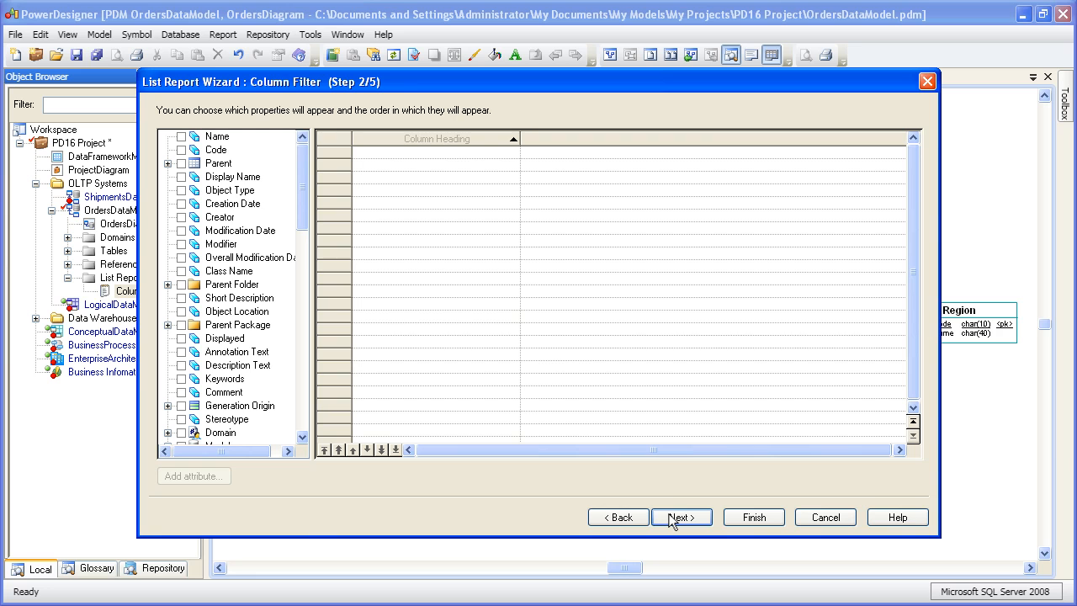
{"action": "mouse_move", "coordinate": [254, 380]}
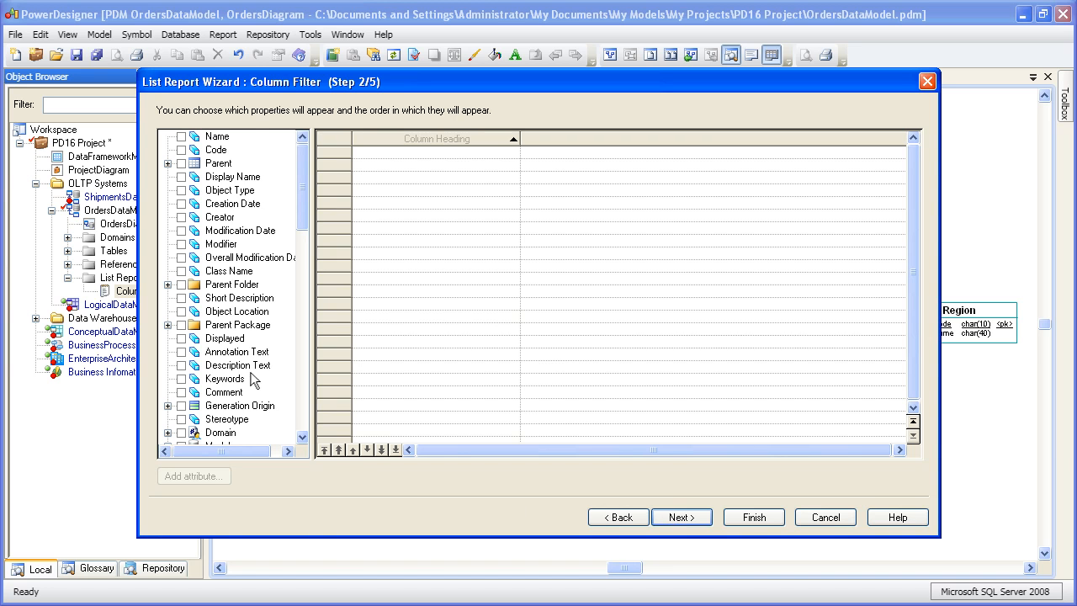
{"action": "left_click", "coordinate": [181, 150]}
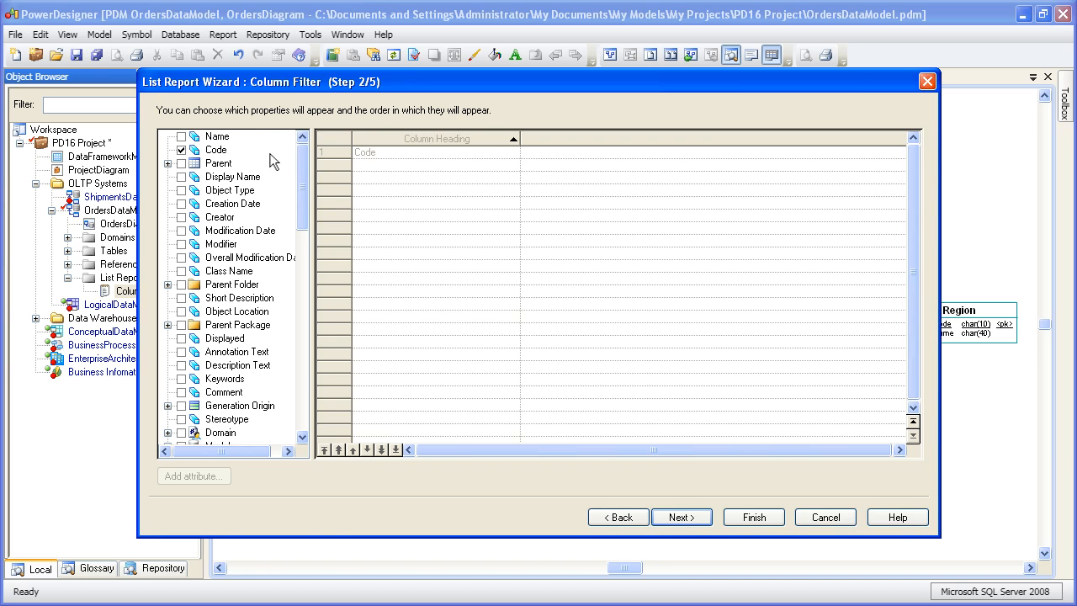
{"action": "scroll", "scroll_direction": "down", "scroll_amount": 3}
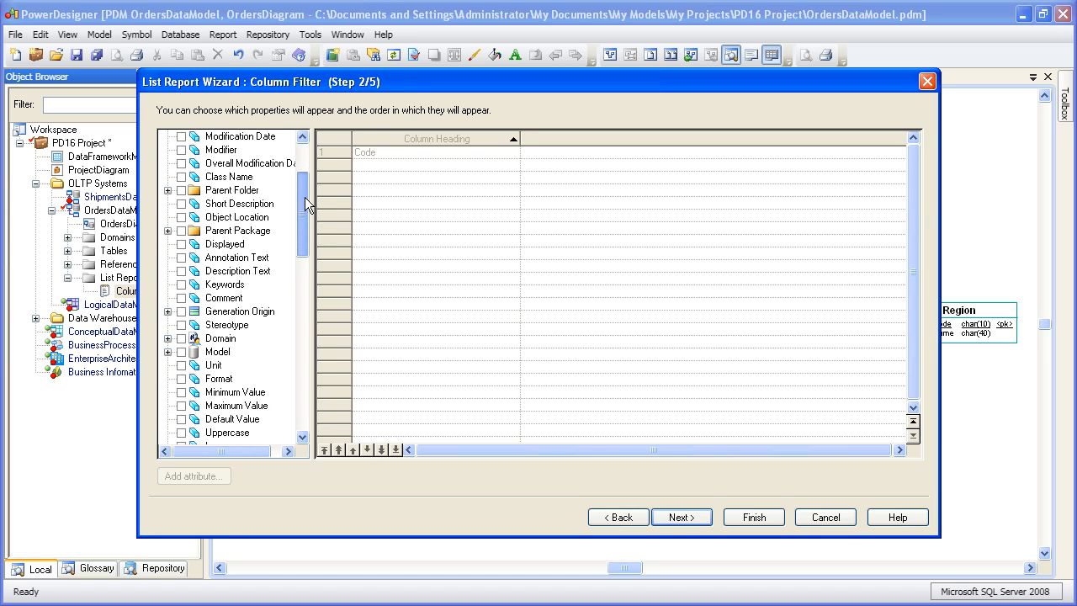
{"action": "scroll", "scroll_direction": "down", "scroll_amount": 3}
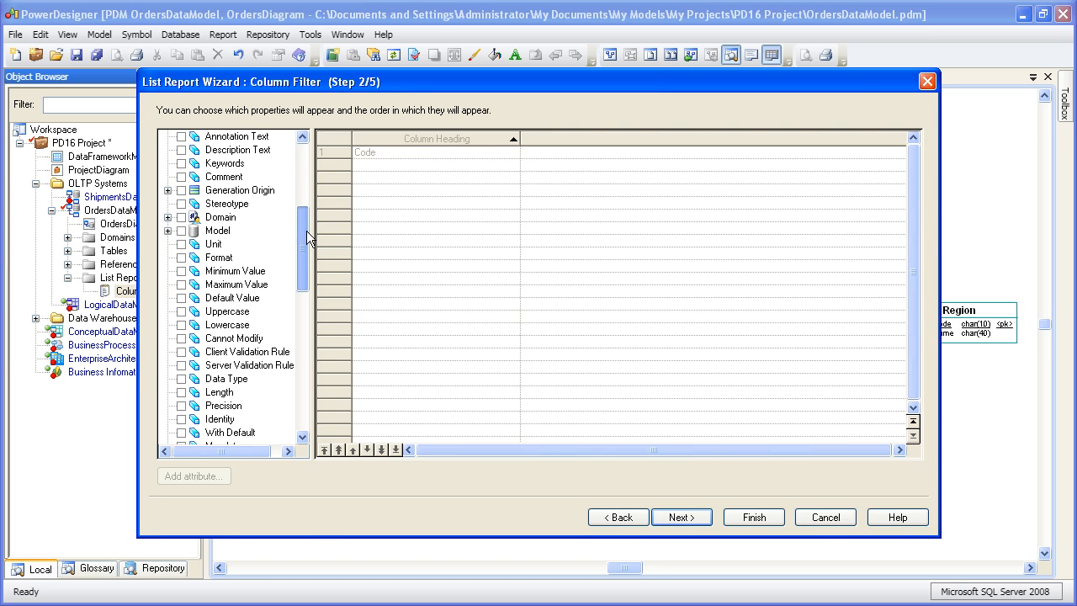
{"action": "scroll", "scroll_direction": "down", "scroll_amount": 3}
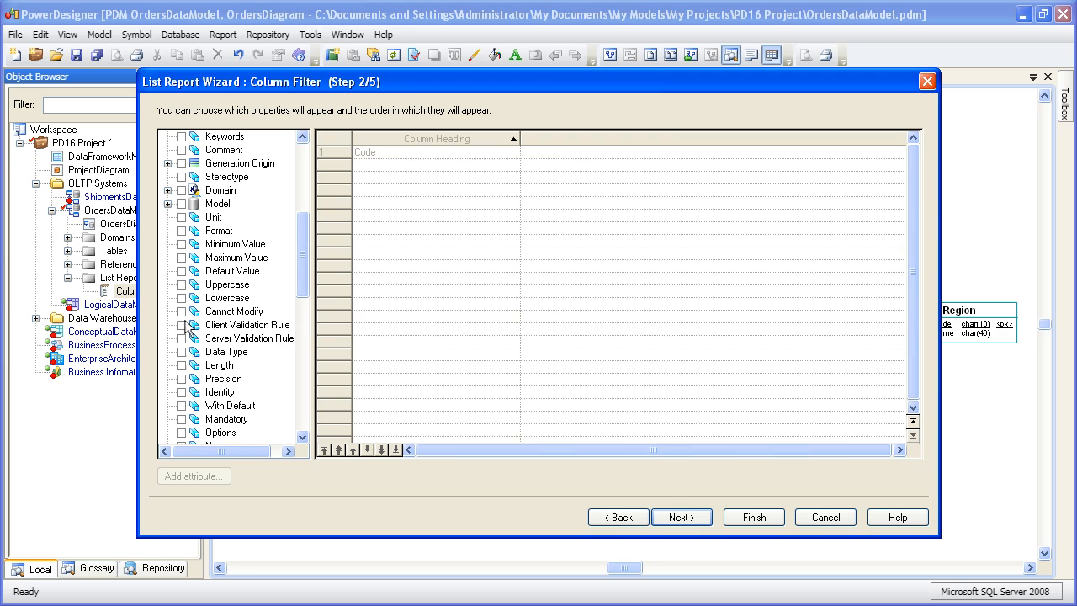
{"action": "left_click", "coordinate": [181, 351]}
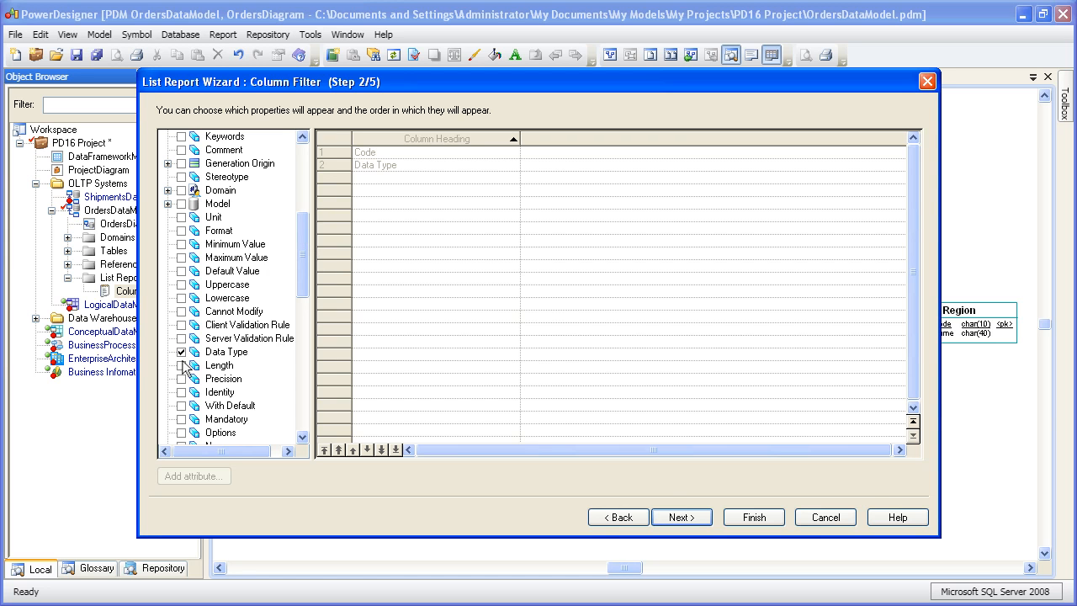
{"action": "left_click", "coordinate": [181, 365]}
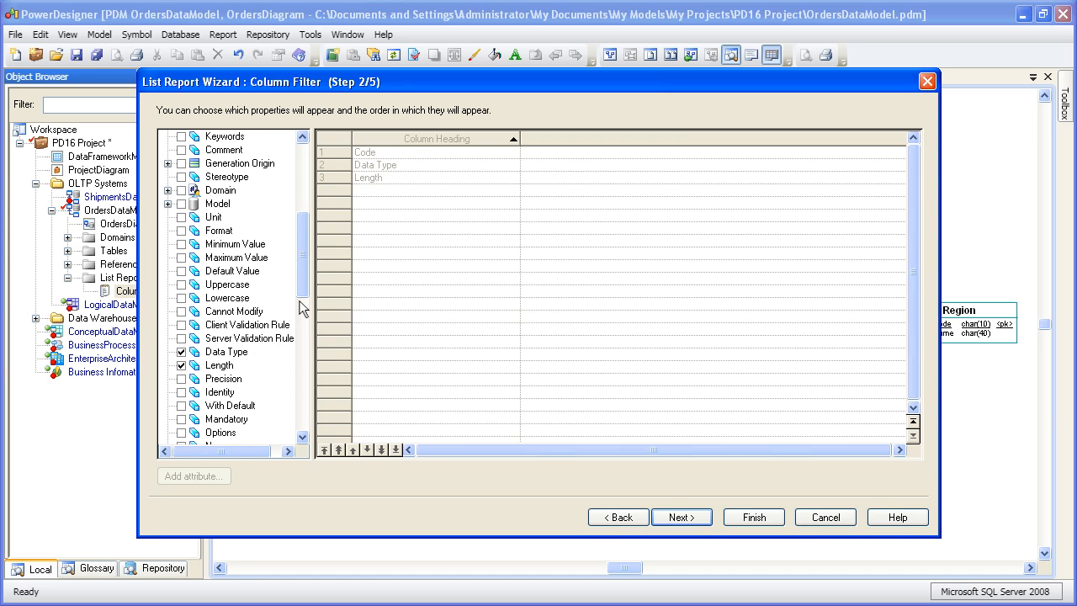
{"action": "scroll", "scroll_direction": "down", "scroll_amount": 3}
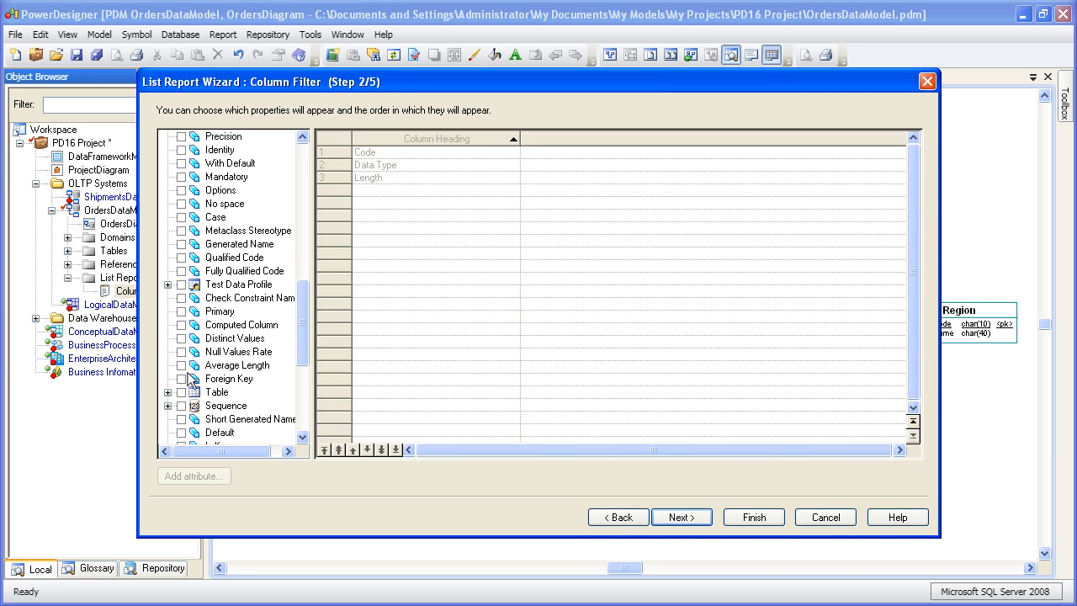
{"action": "left_click", "coordinate": [181, 392]}
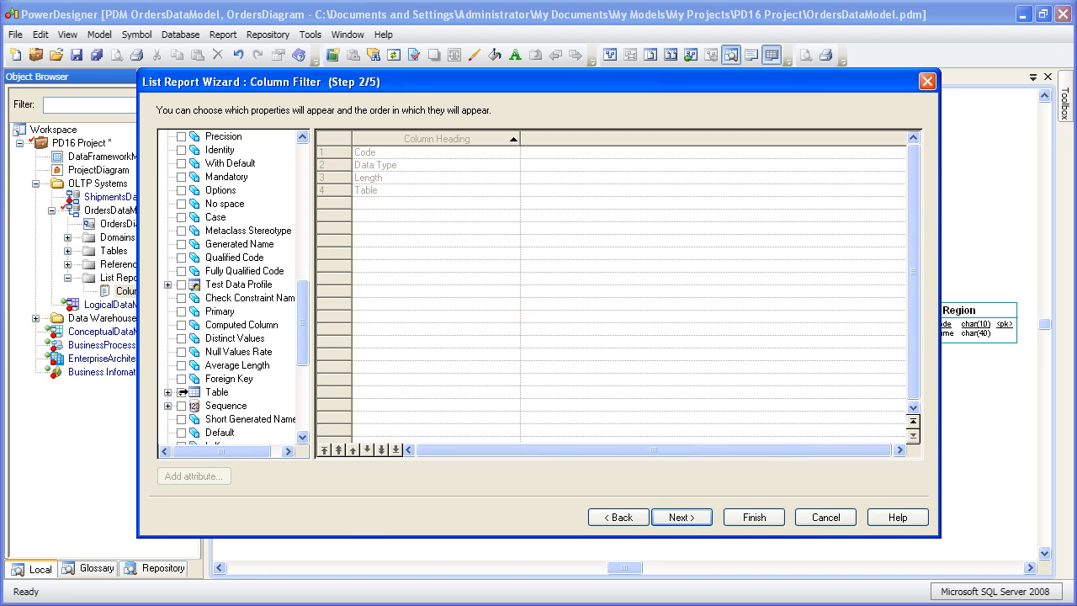
Check Table, move it to the top of the column order, and advance to Row Filter
{"action": "left_click", "coordinate": [181, 392]}
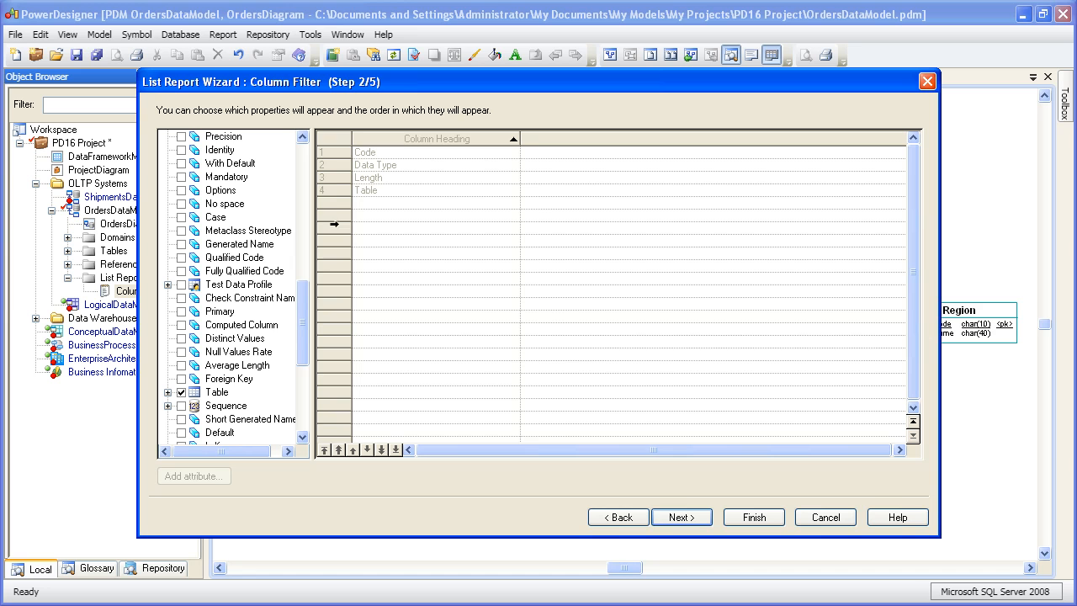
{"action": "left_click", "coordinate": [366, 190]}
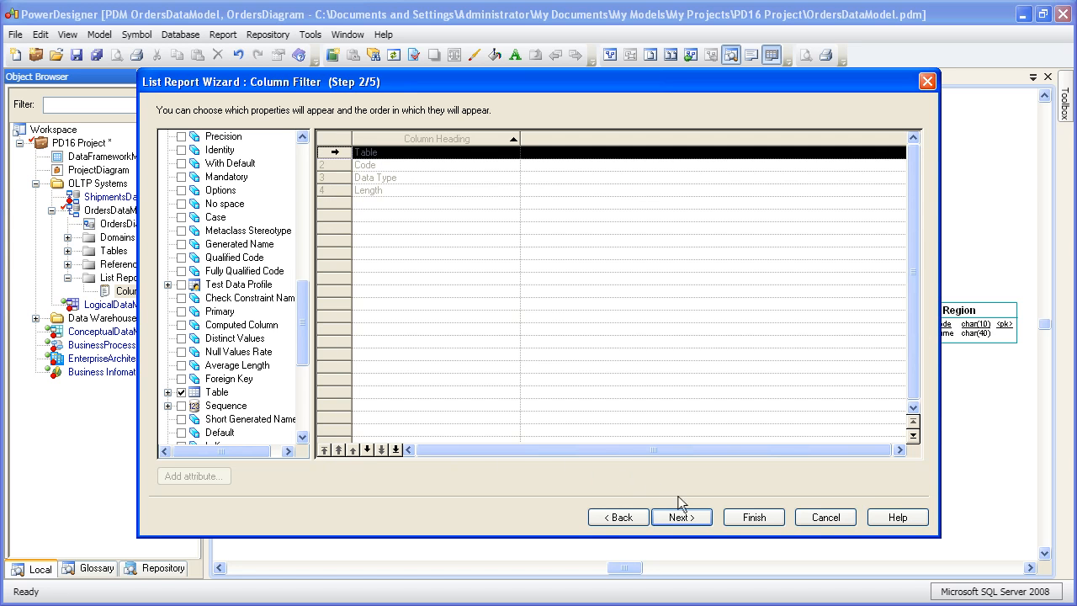
{"action": "left_click", "coordinate": [681, 516]}
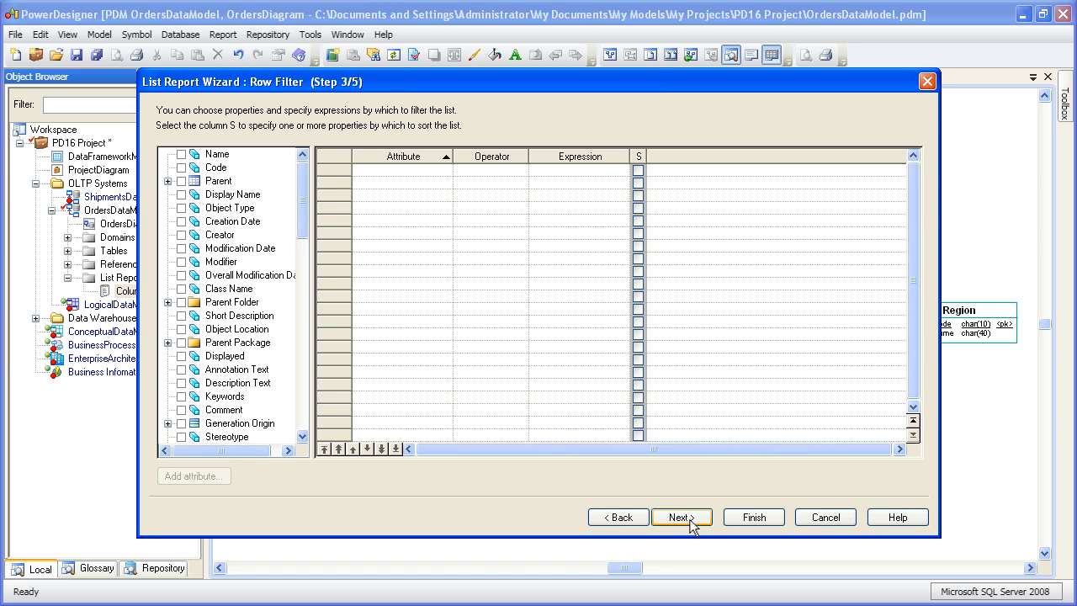
{"action": "mouse_move", "coordinate": [303, 206]}
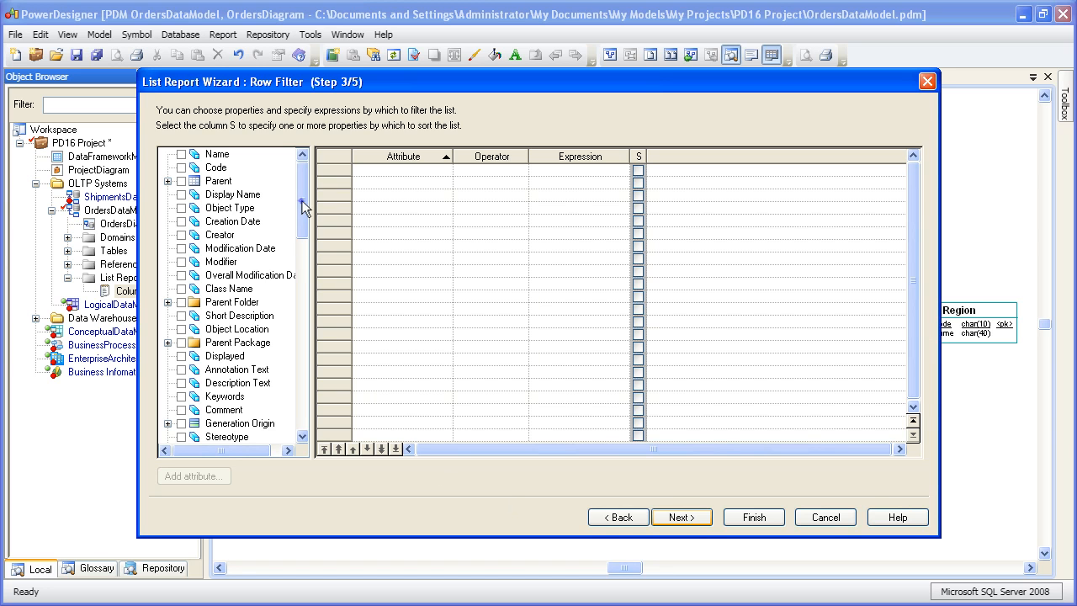
Check Data Type and Length as filter criteria, with Data Type expression 'char'
{"action": "scroll", "scroll_direction": "down", "scroll_amount": 3}
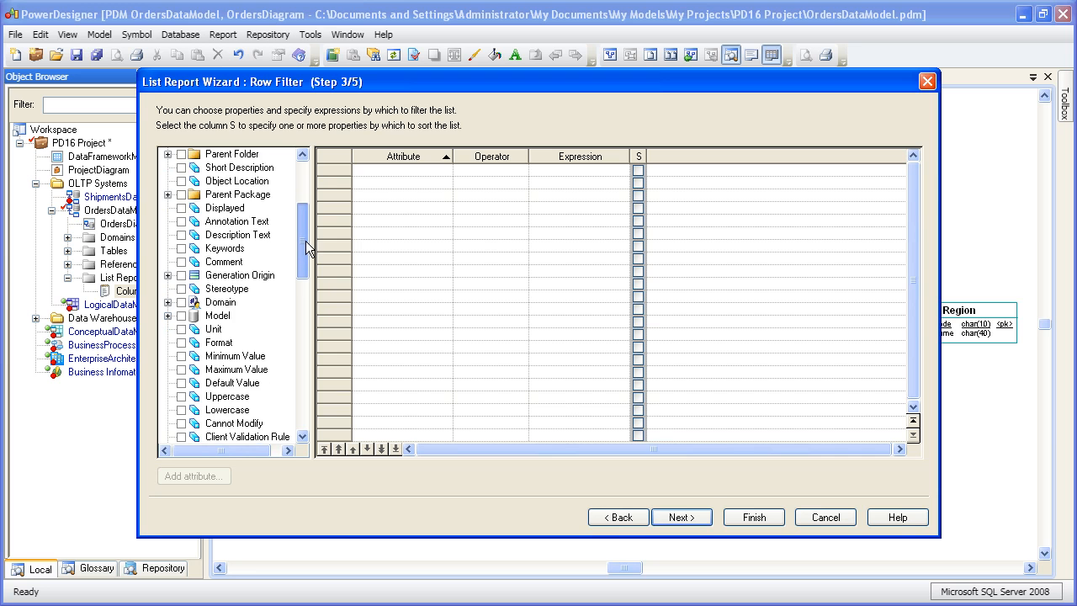
{"action": "scroll", "scroll_direction": "down", "scroll_amount": 3}
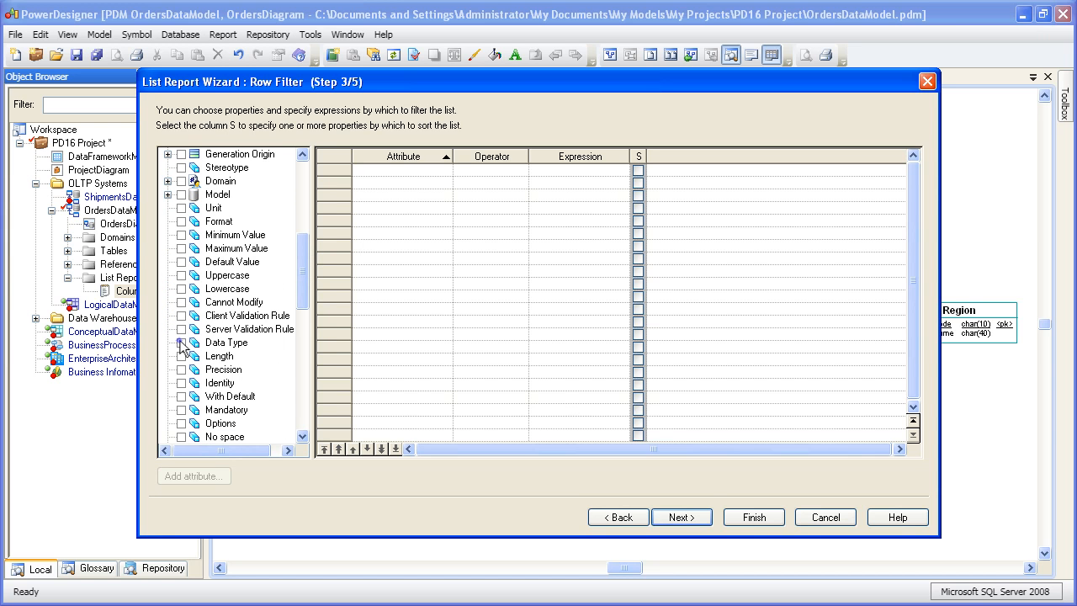
{"action": "left_click", "coordinate": [181, 342]}
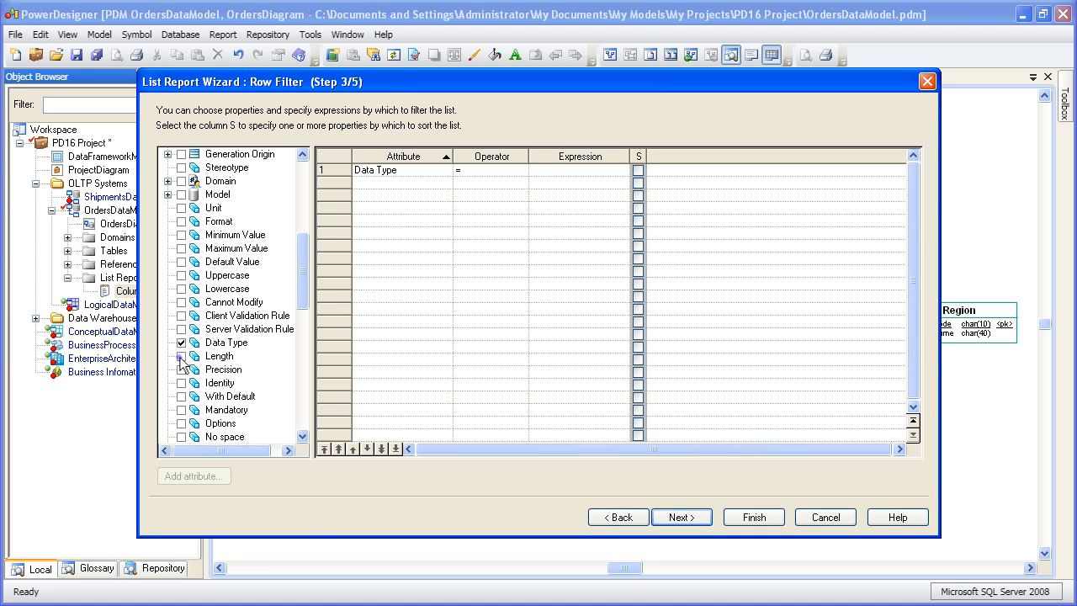
{"action": "left_click", "coordinate": [181, 355]}
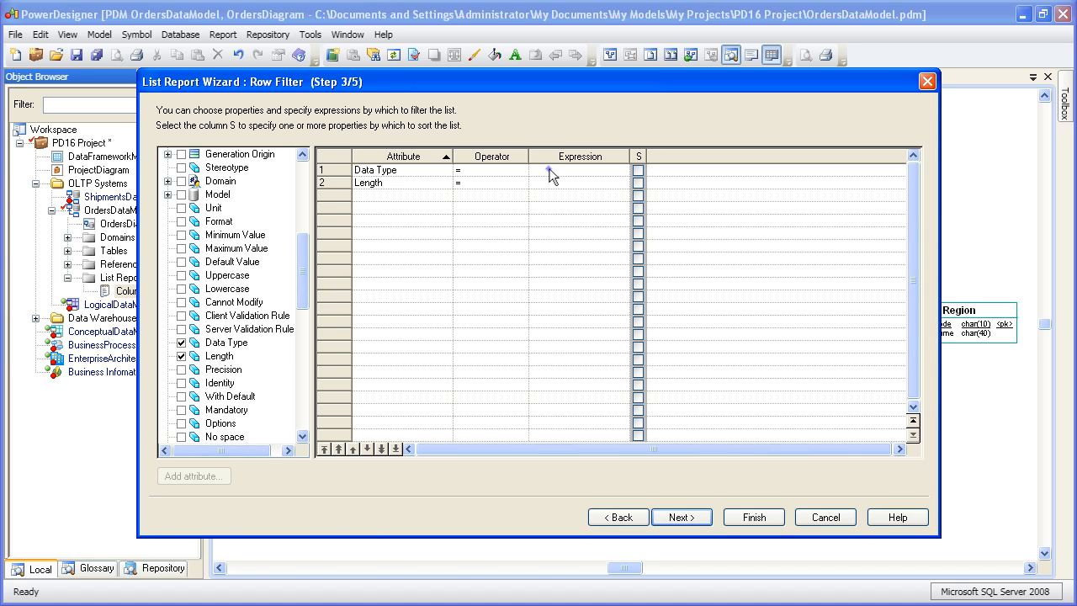
{"action": "type", "text": "char*"}
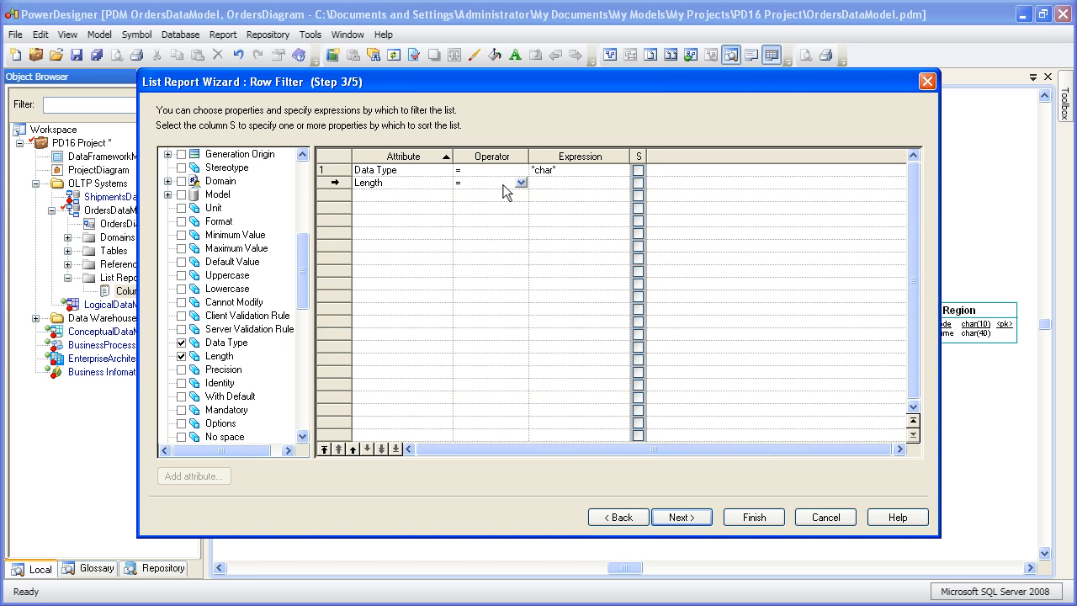
Set the Length filter to > 20, sort on Length, and show the content preview
{"action": "left_click", "coordinate": [521, 182]}
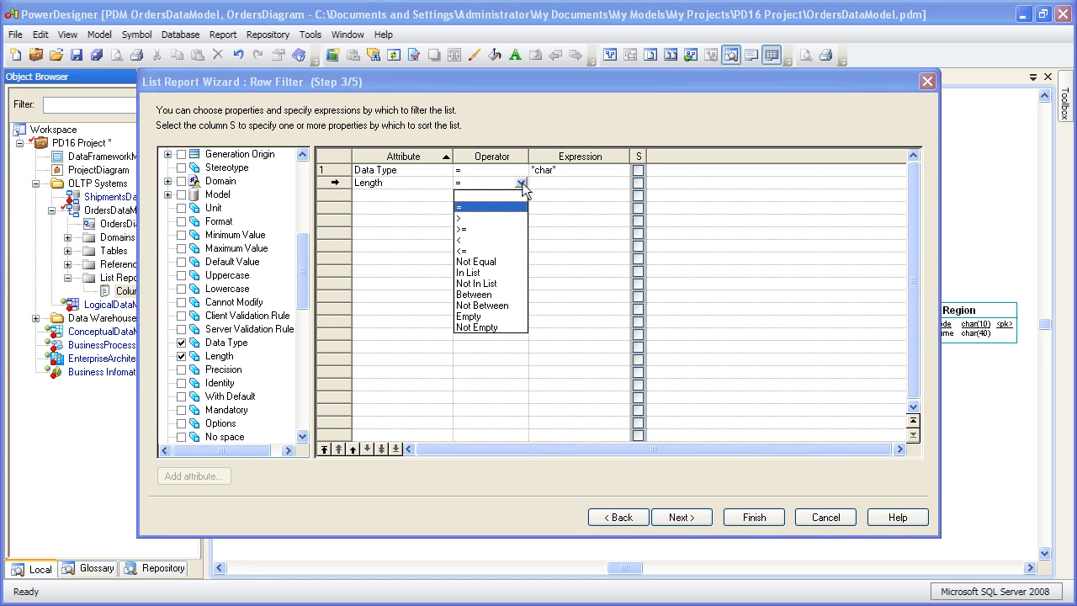
{"action": "left_click", "coordinate": [461, 217]}
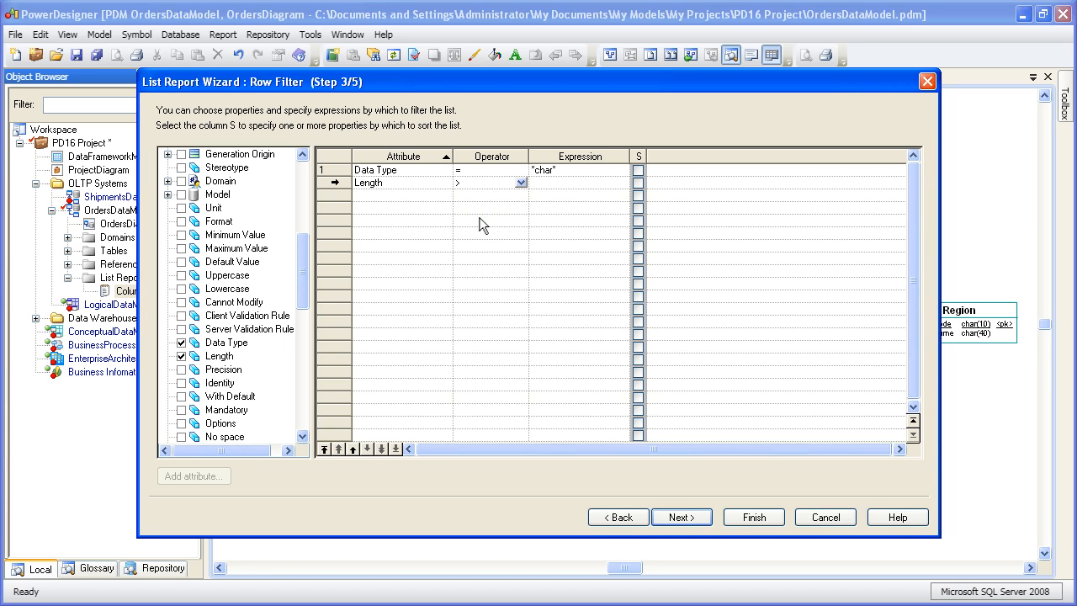
{"action": "type", "text": "20"}
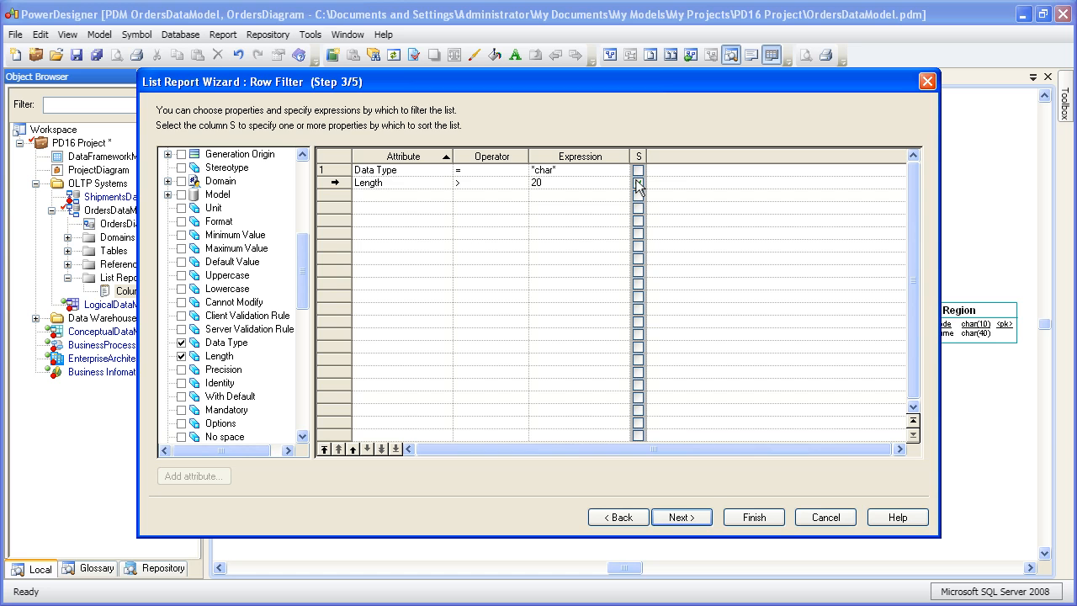
{"action": "left_click", "coordinate": [638, 183]}
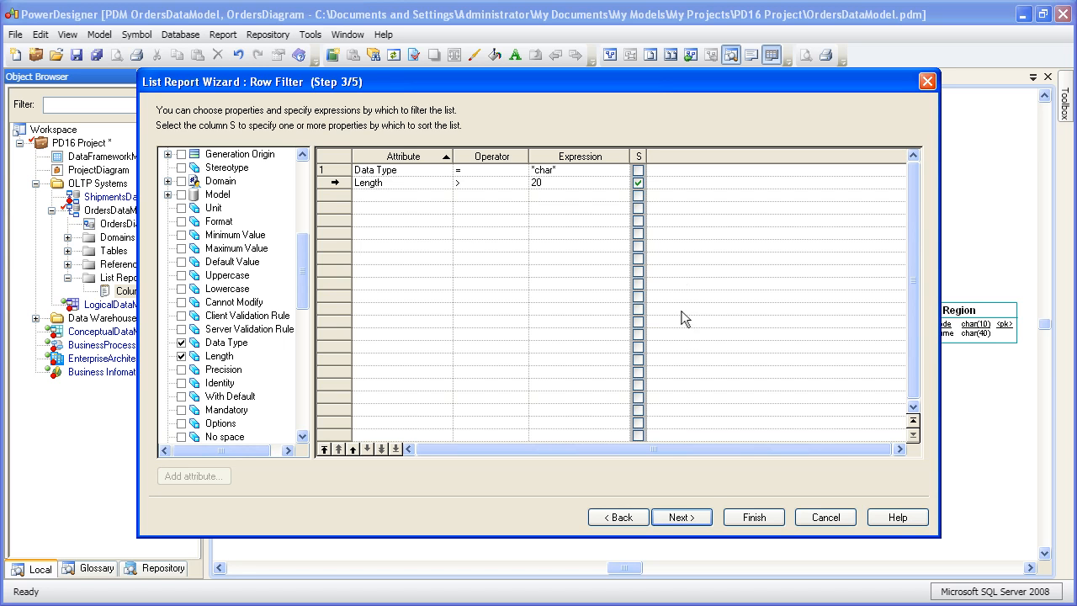
{"action": "left_click", "coordinate": [682, 517]}
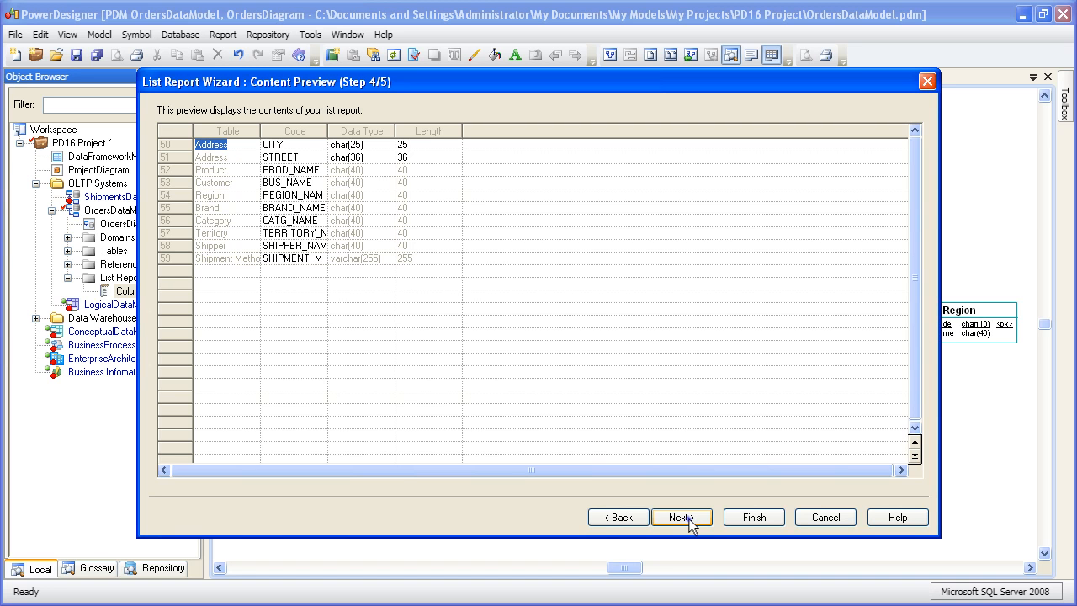
Advance past Content Preview to the End step, where the report is My Column List Report
{"action": "left_click", "coordinate": [682, 516]}
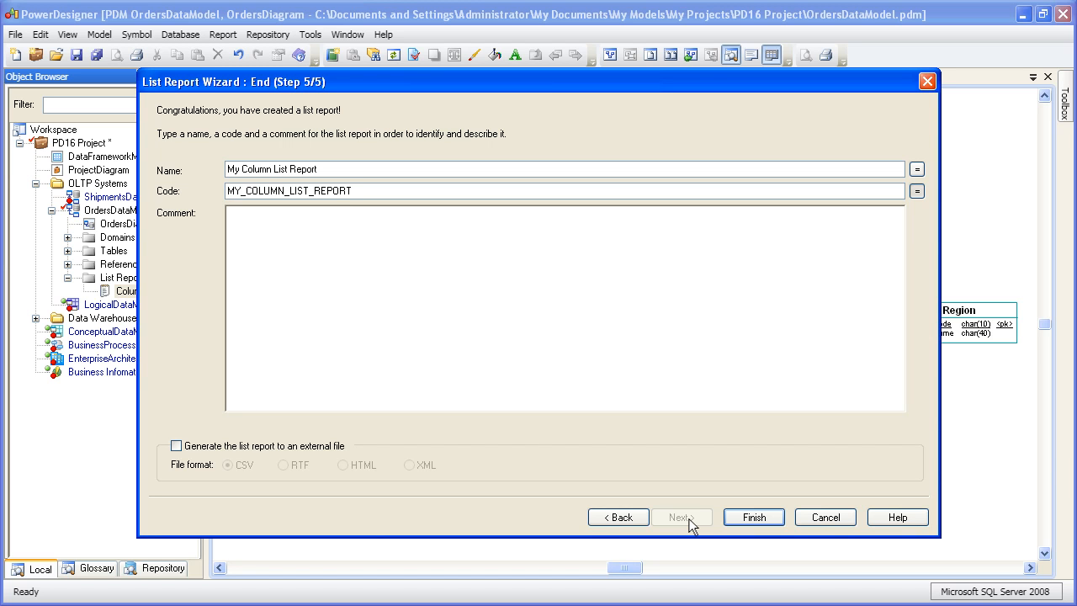
{"action": "mouse_move", "coordinate": [390, 516]}
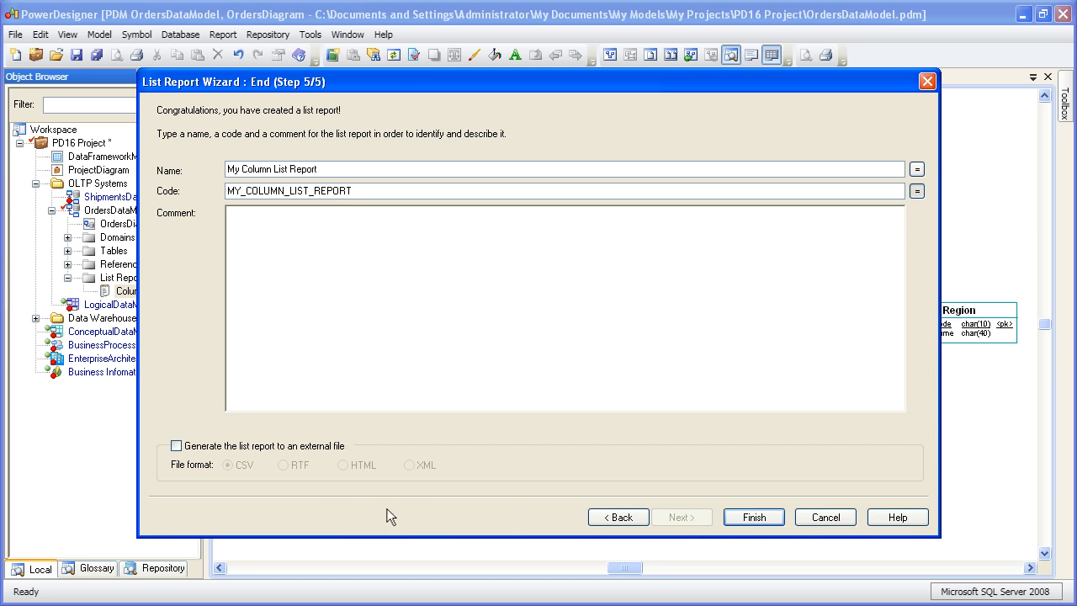
Turn on generating the list report to an external file in CSV format
{"action": "left_click", "coordinate": [176, 445]}
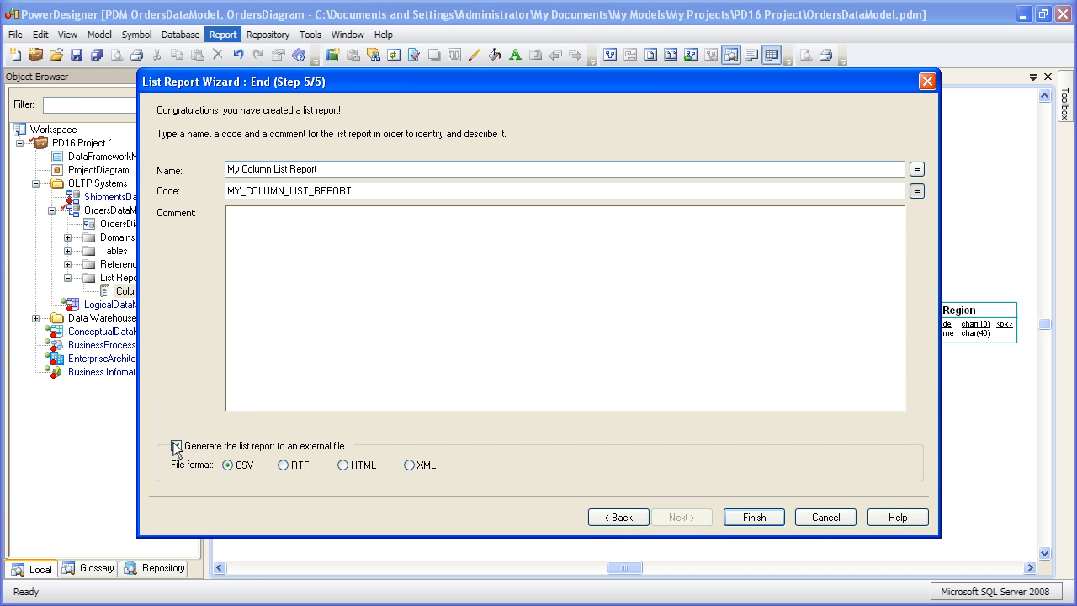
{"action": "left_click", "coordinate": [176, 446]}
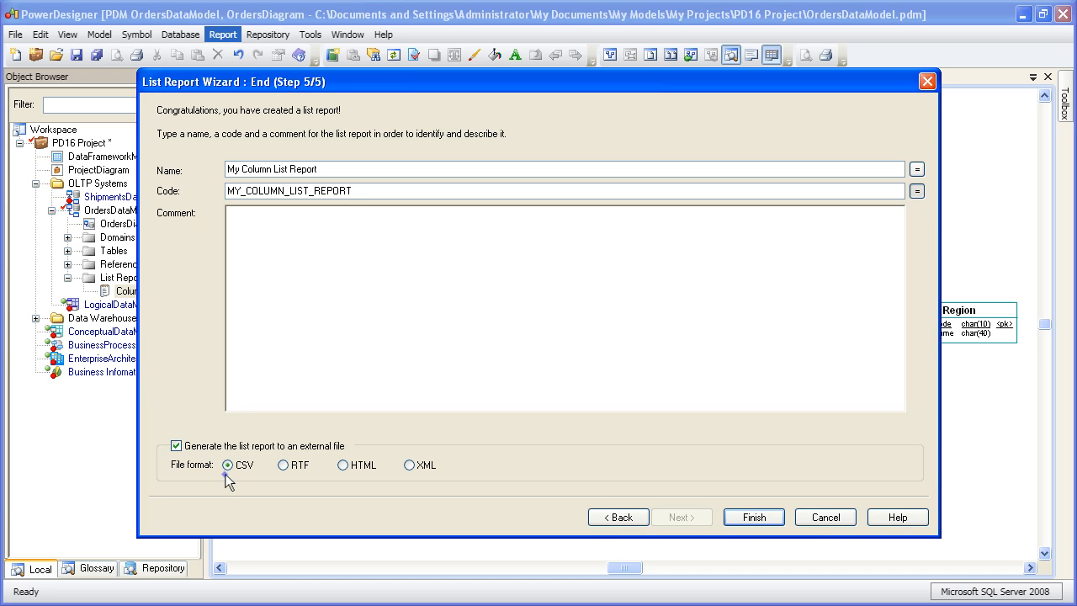